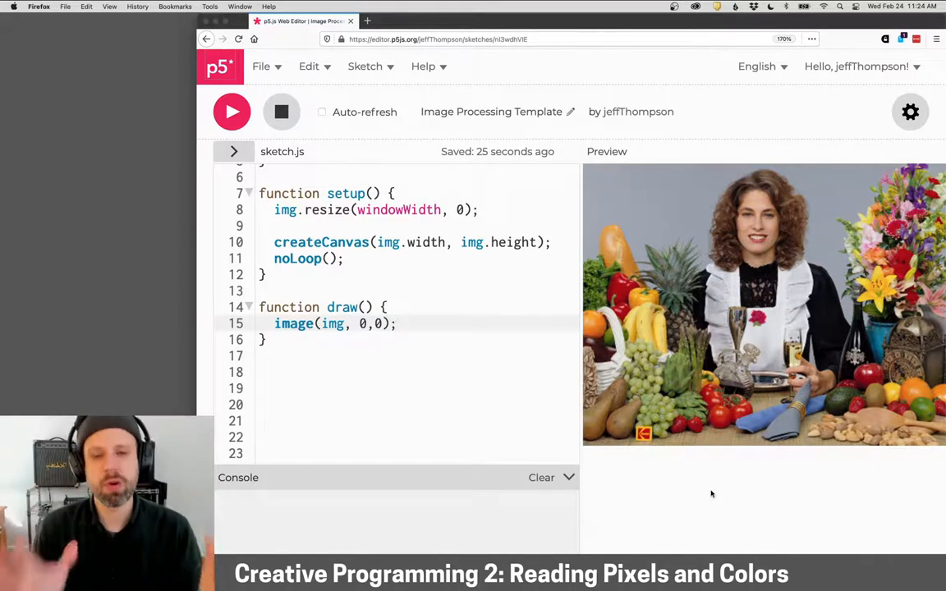
Write a '// raster' comment, remove it, and call loadPixels(); right after image() in draw()
type("/")
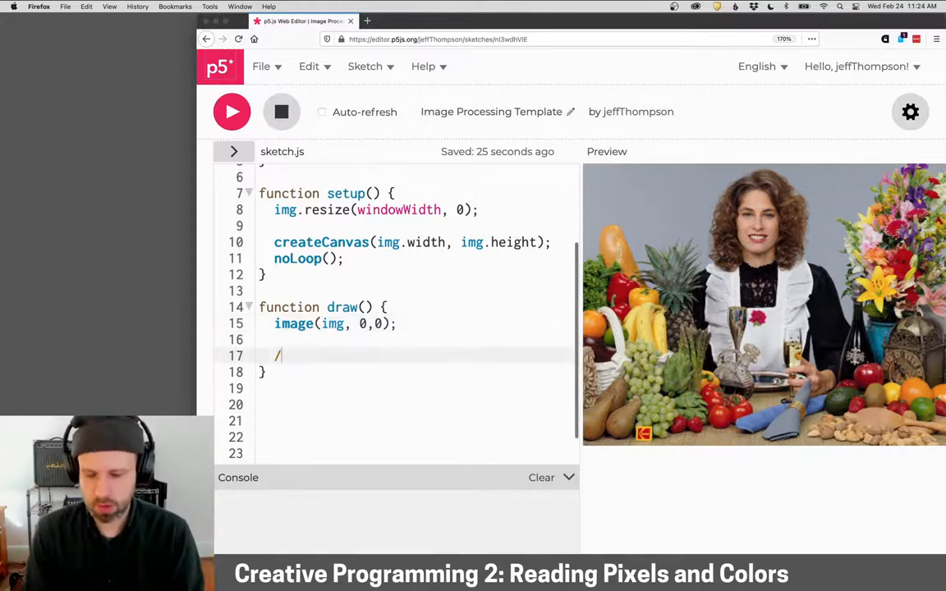
type("/ raste")
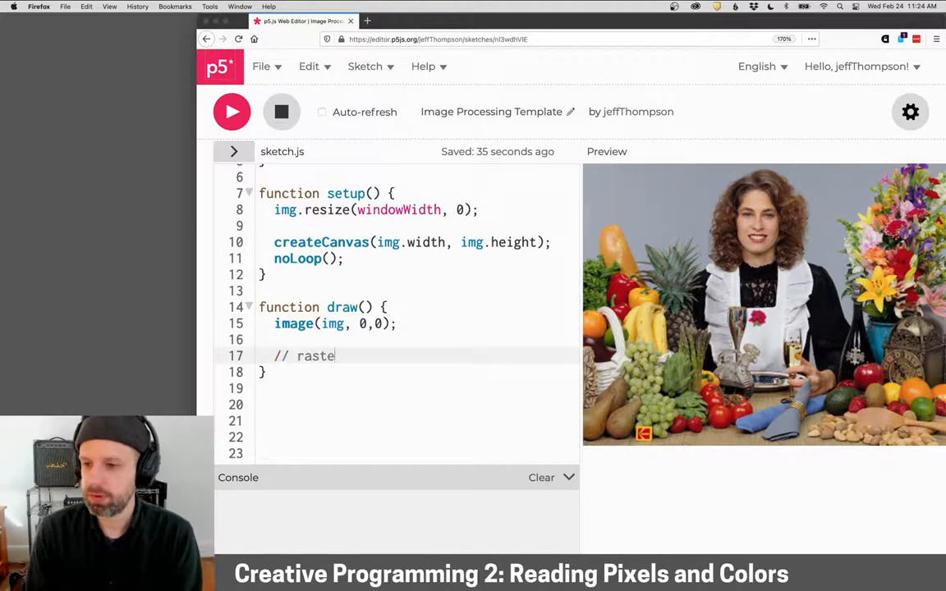
type("r")
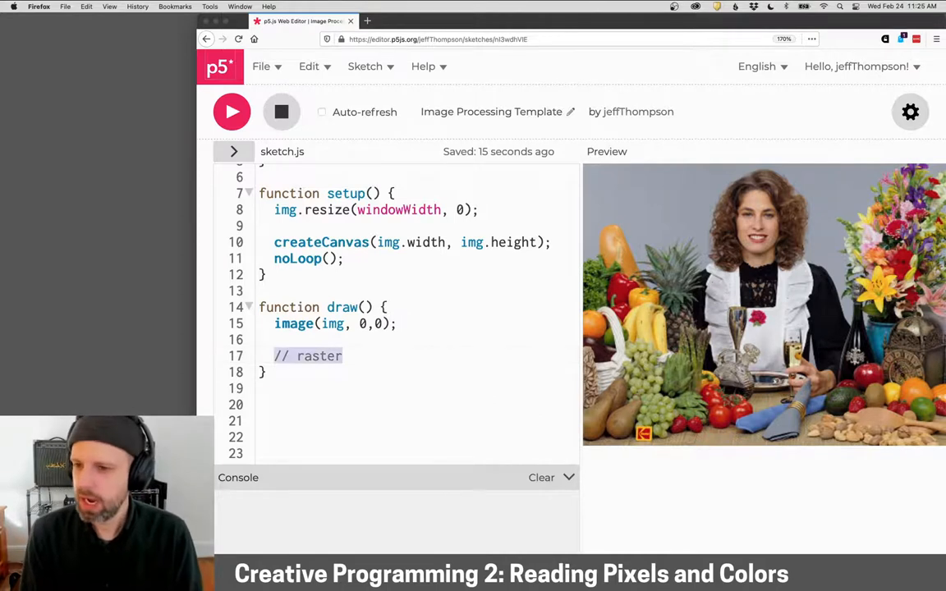
key("Backspace")
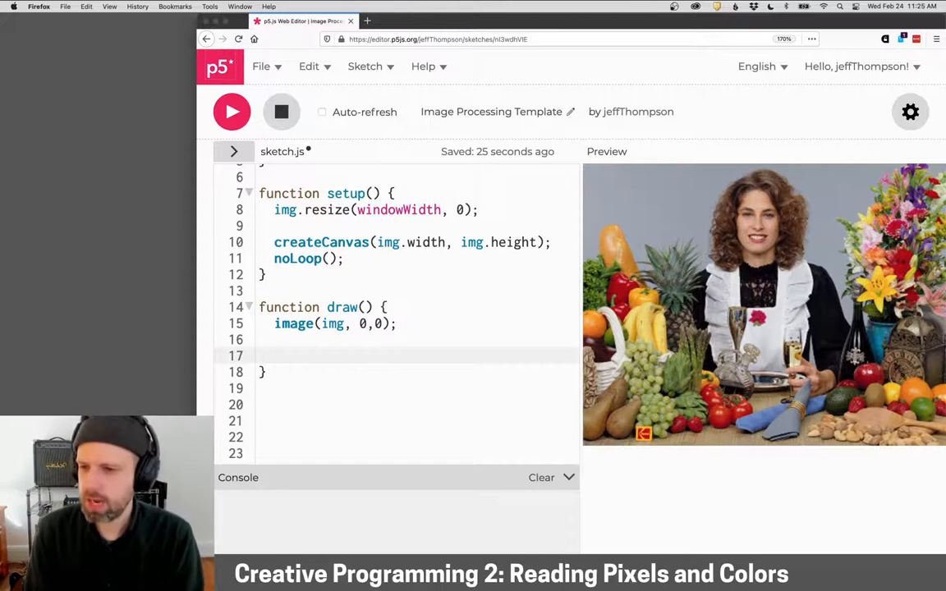
type("loadPixels();")
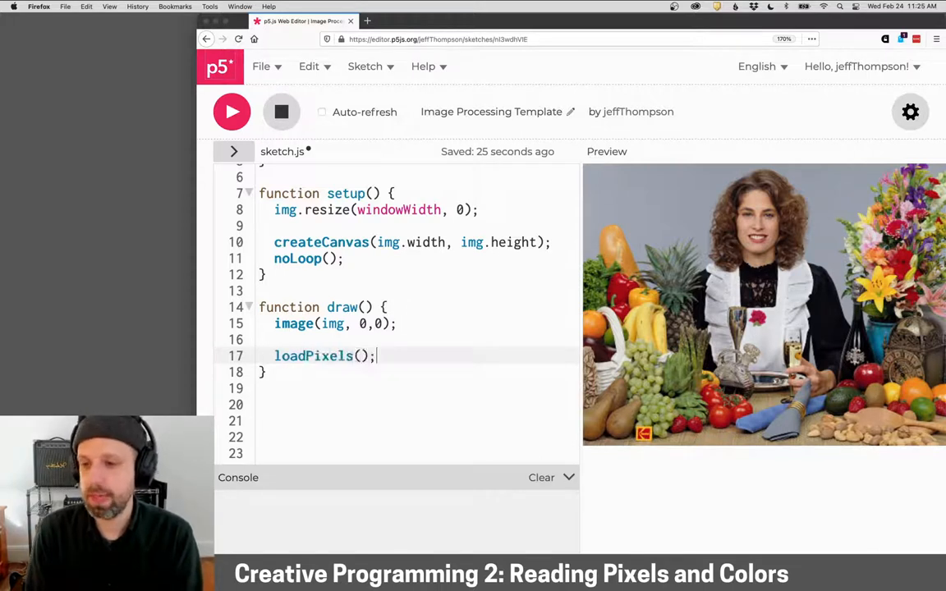
mouse_move(606, 543)
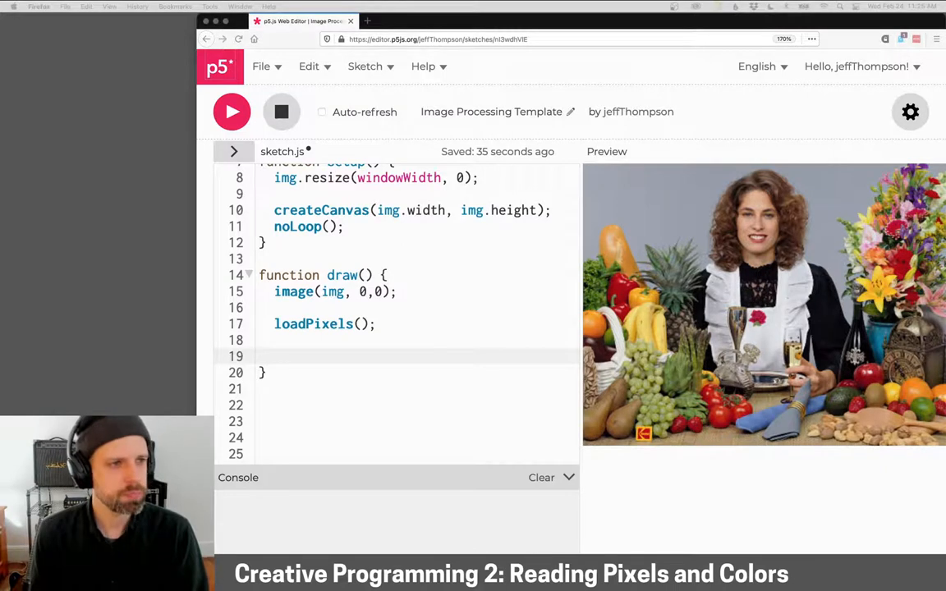
left_click(319, 354)
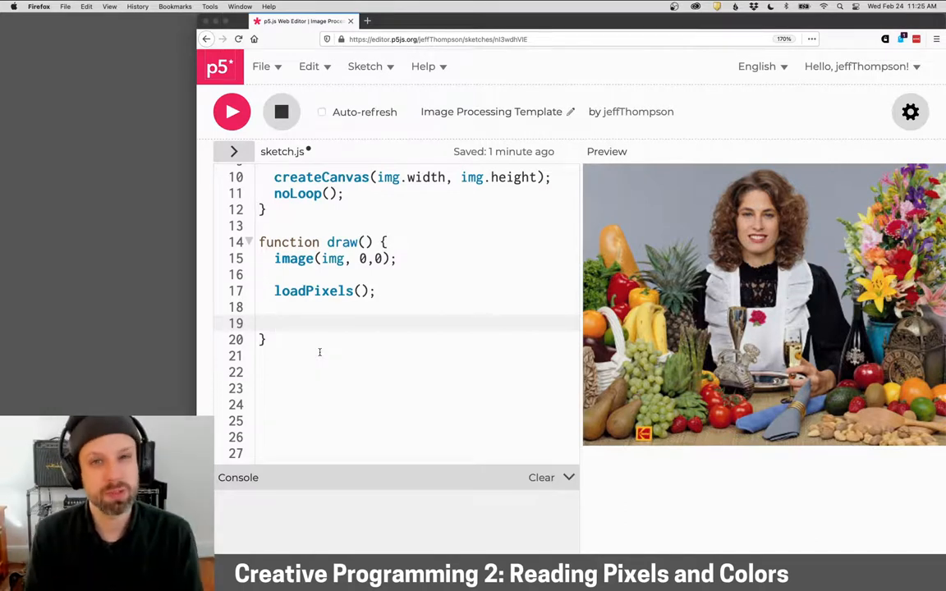
Loop x from 0 to 10, read px = get(x, 0), console.log(px), and run to list the RGBA values
type("for")
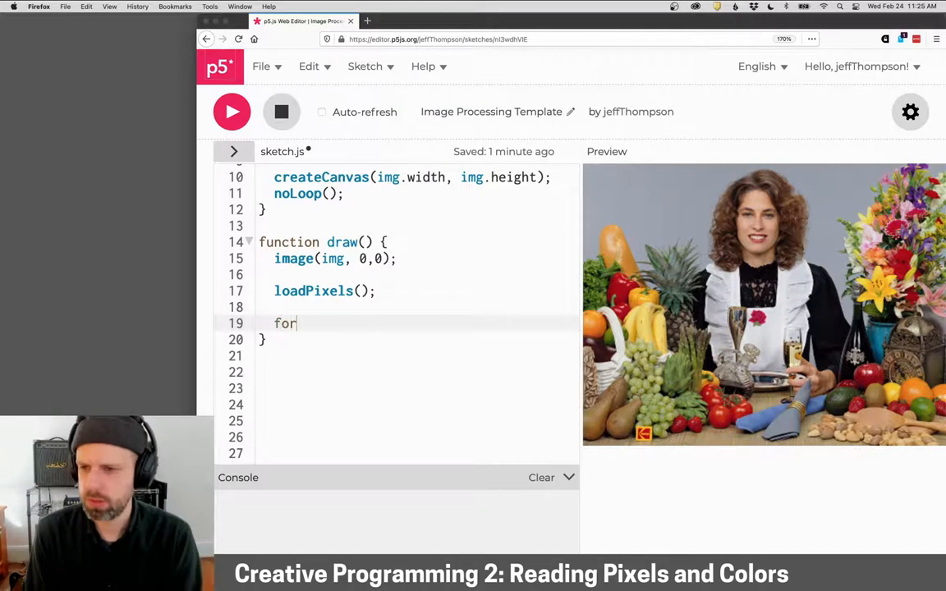
type("(let i=0)")
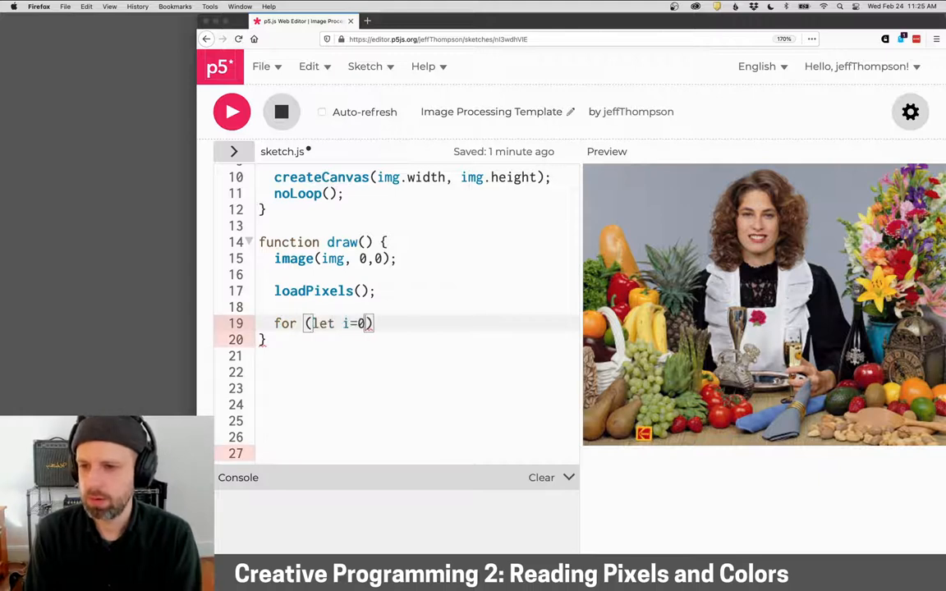
type("; i<10;")
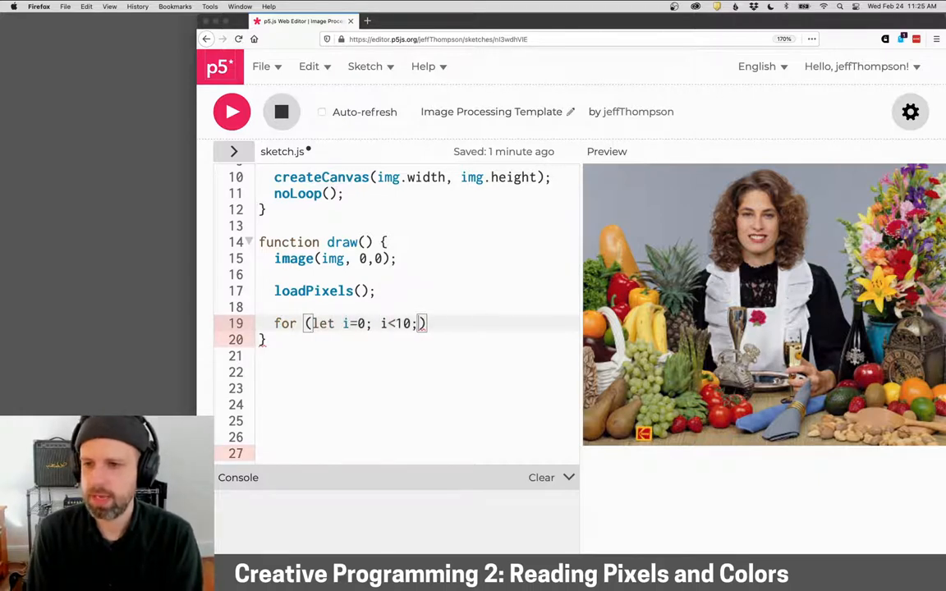
type("i++) {")
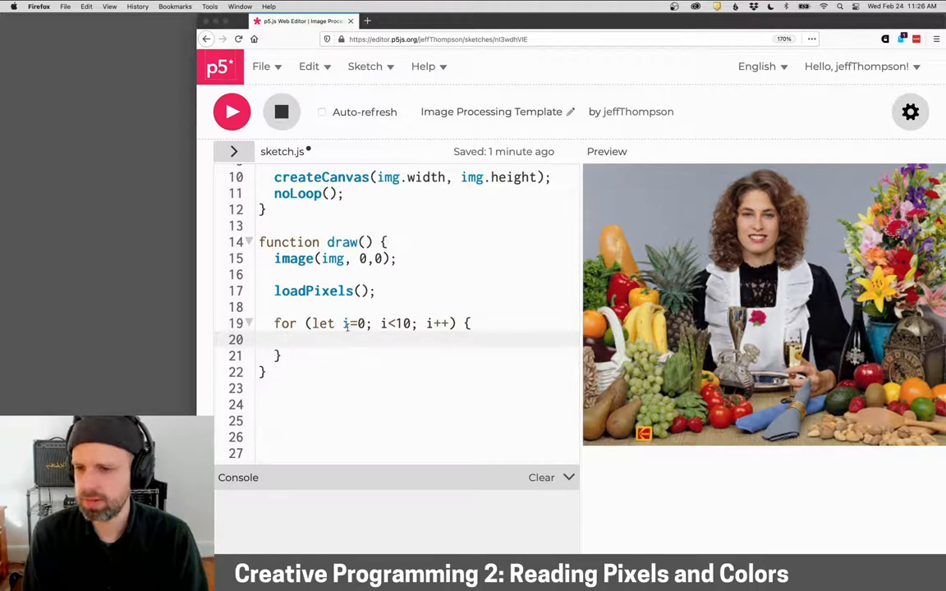
type("x")
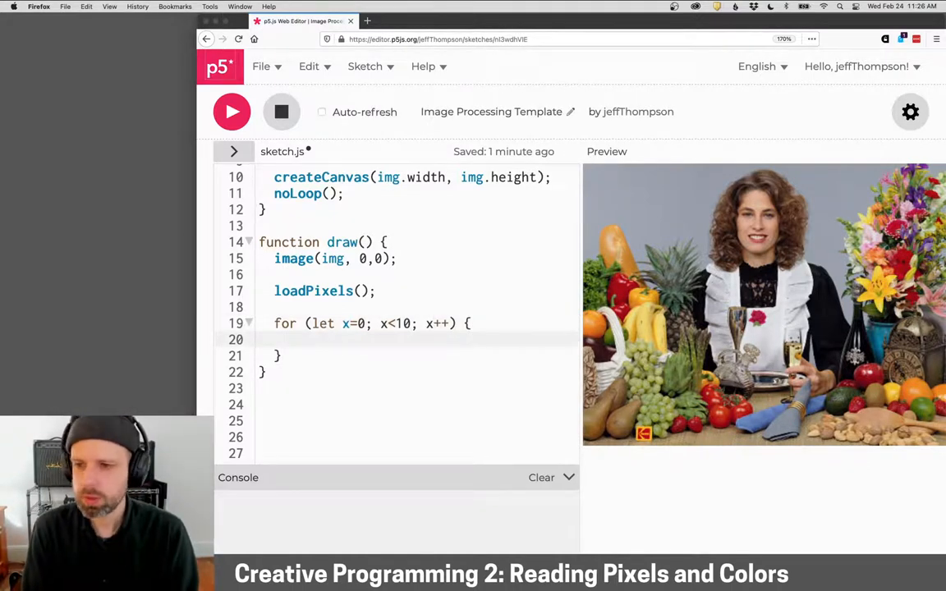
type("let")
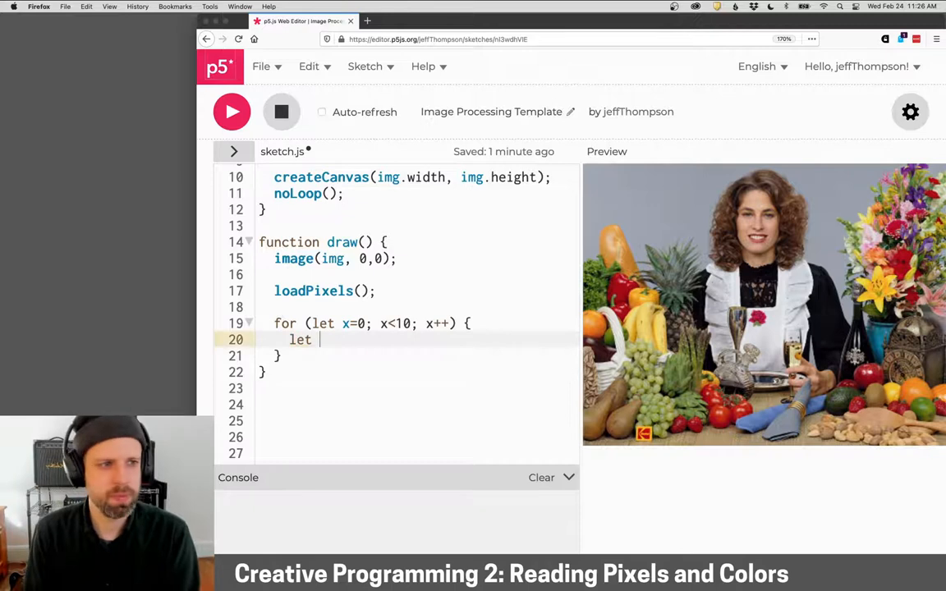
type("px = get()")
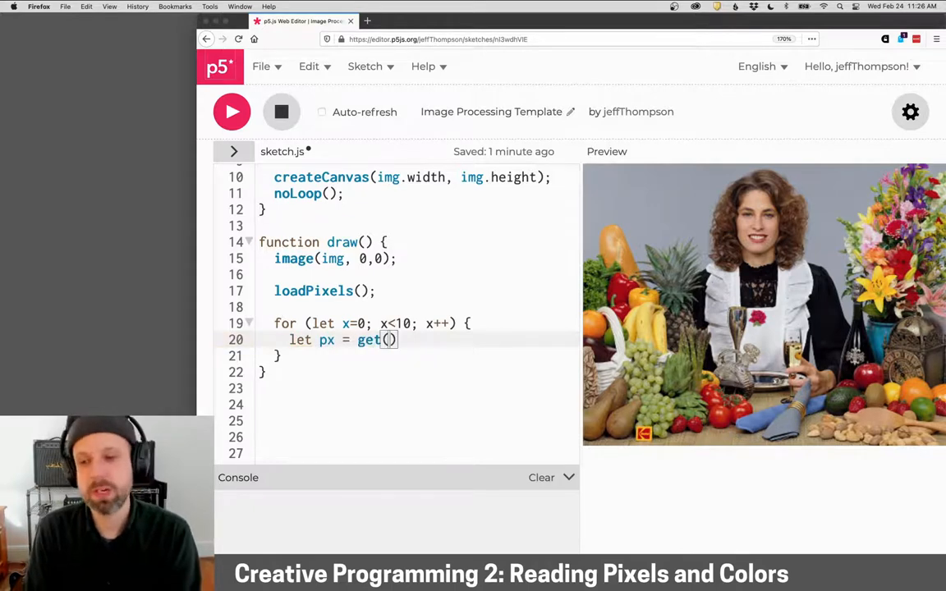
type("x, 0")
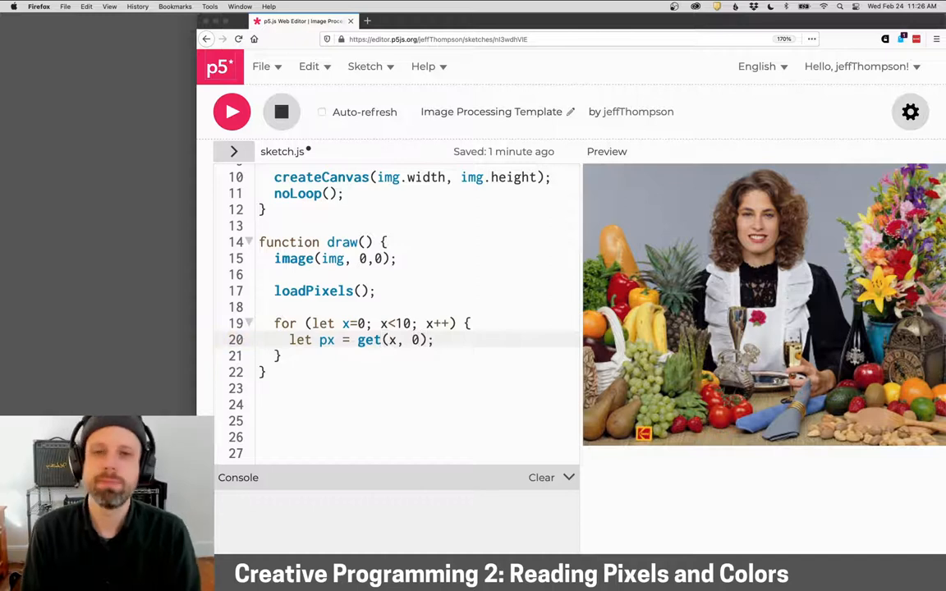
type("cons")
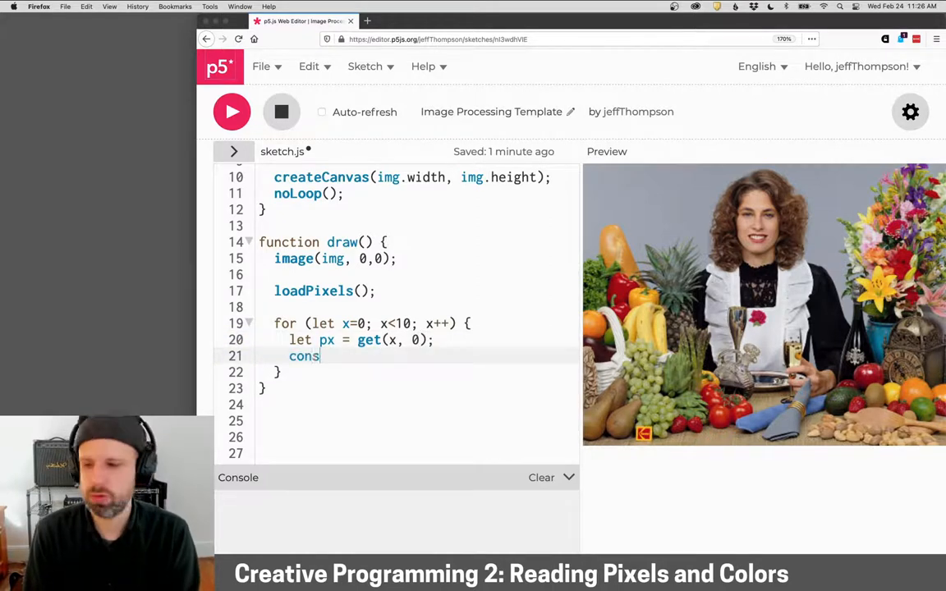
type("ole.log(px)")
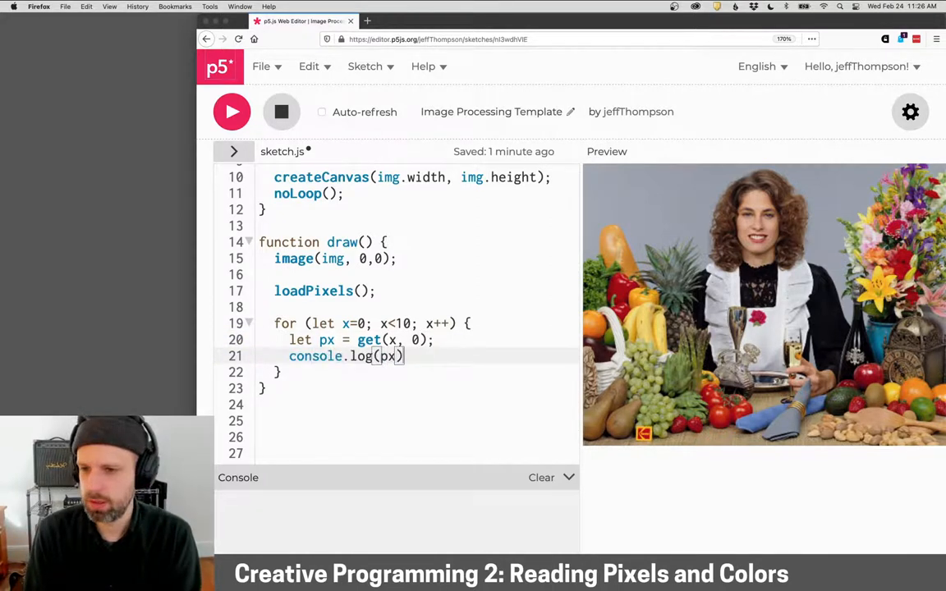
left_click(231, 112)
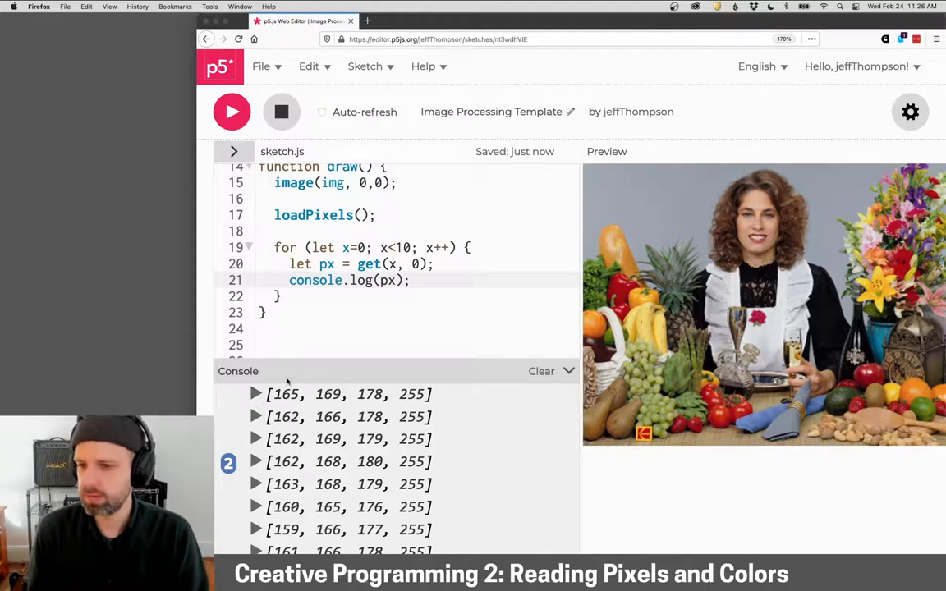
Drag the console's top border down so more of the sketch code is visible
left_click_drag(319, 371, 319, 442)
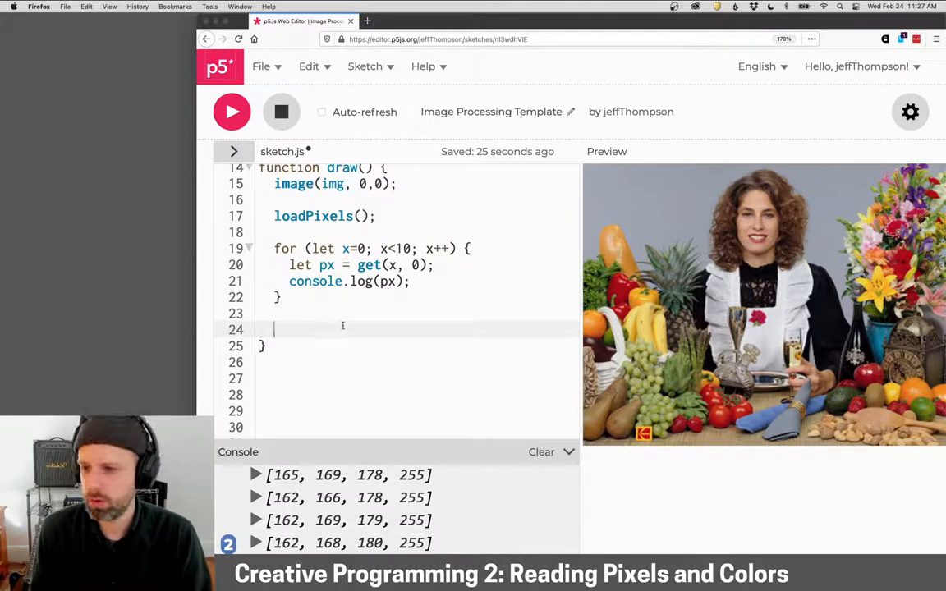
Read px = get(100, 100) and store its red value in r = px[0]
type("let px = get")
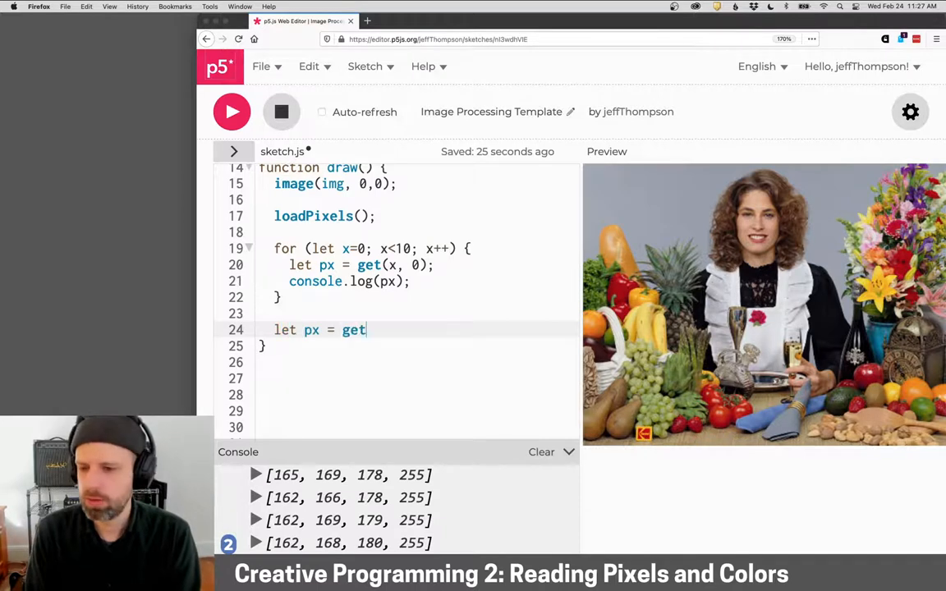
type("(100, 10)")
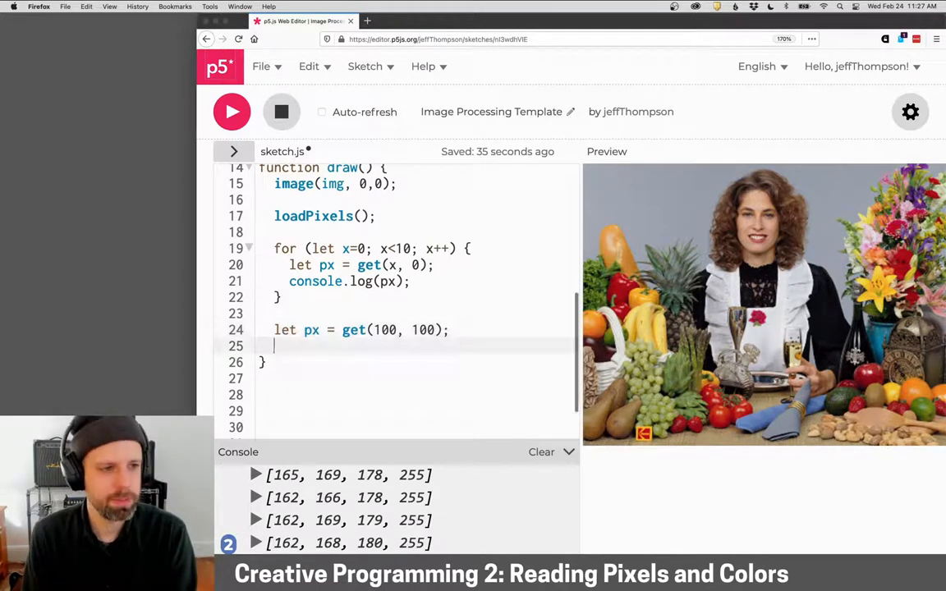
type("let r = p")
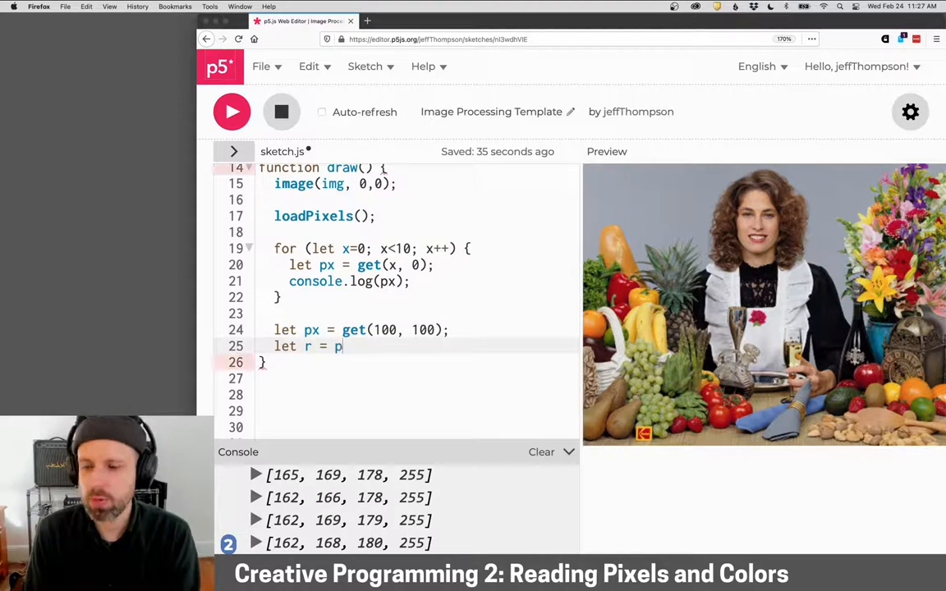
type("x[0]")
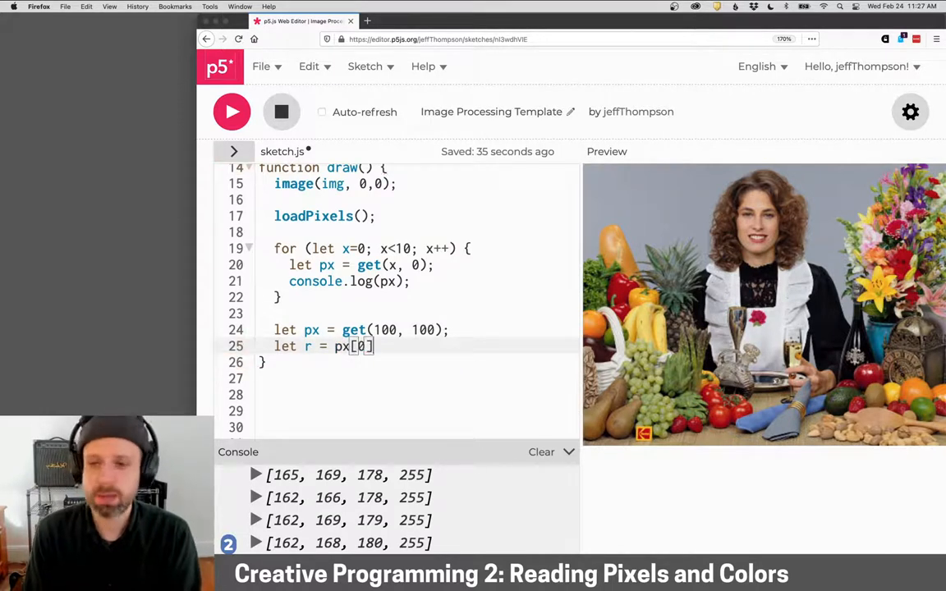
type(";")
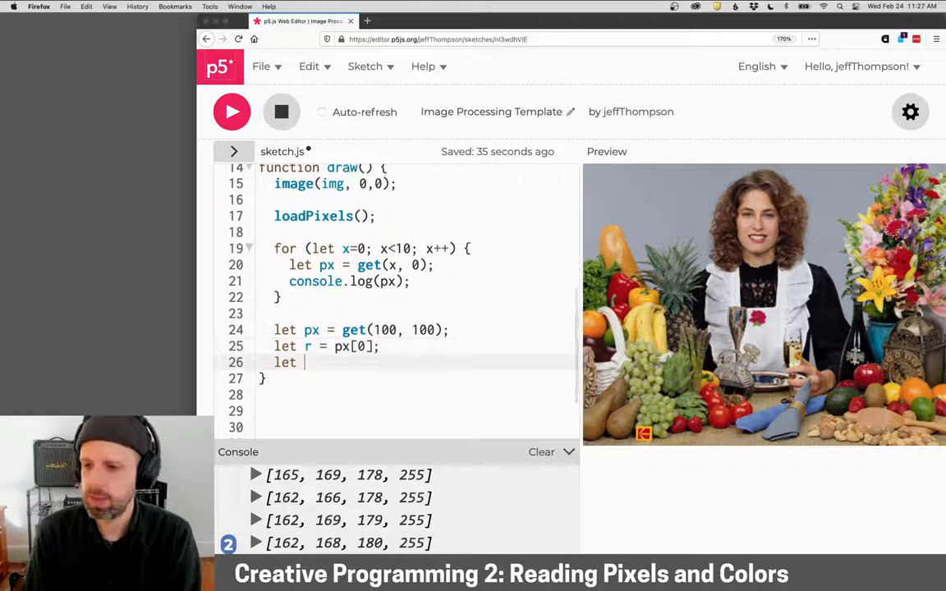
Store the green and blue values as g = px[1] and b = px[2], then place the cursor below
type("g = p")
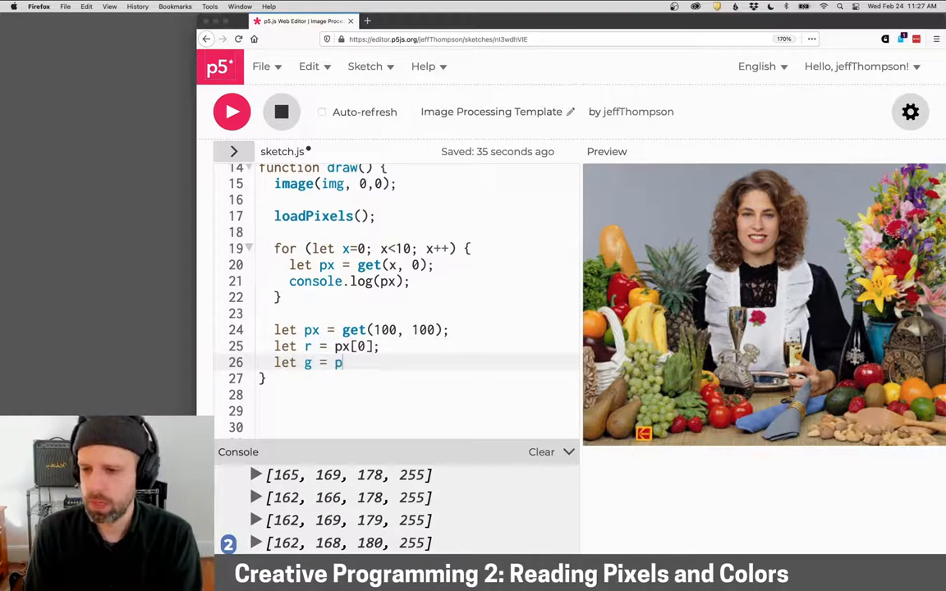
type("x[1];")
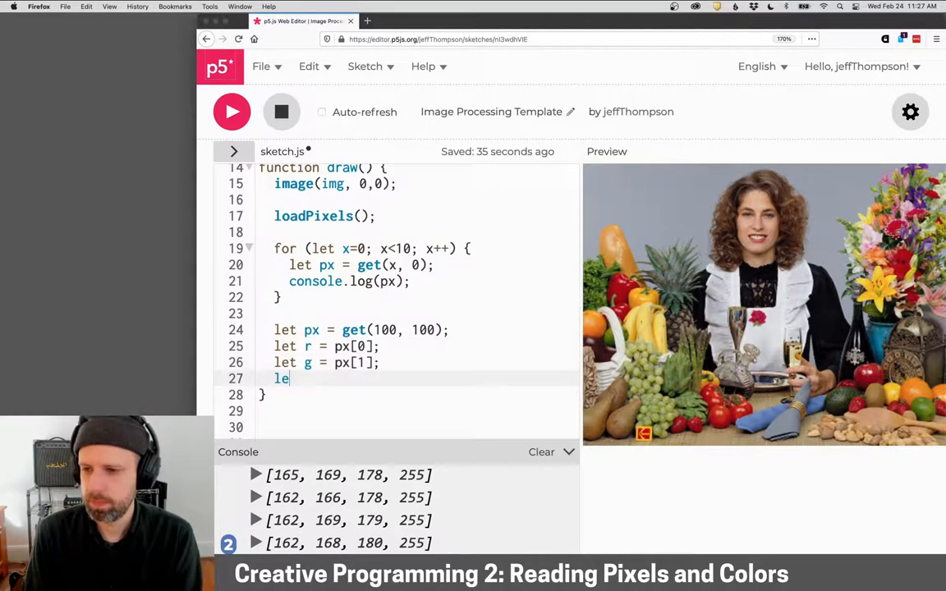
type("t b =")
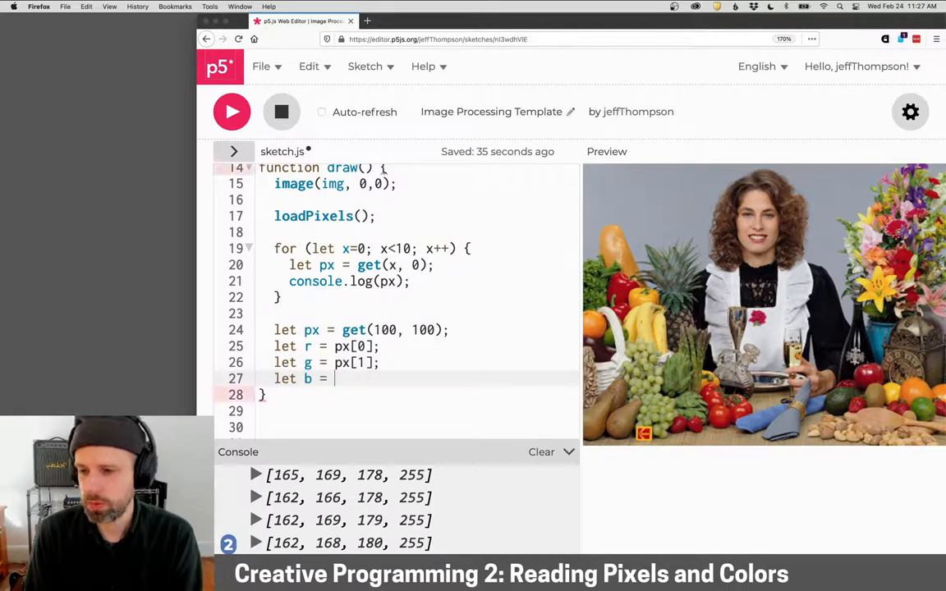
type("px[2];")
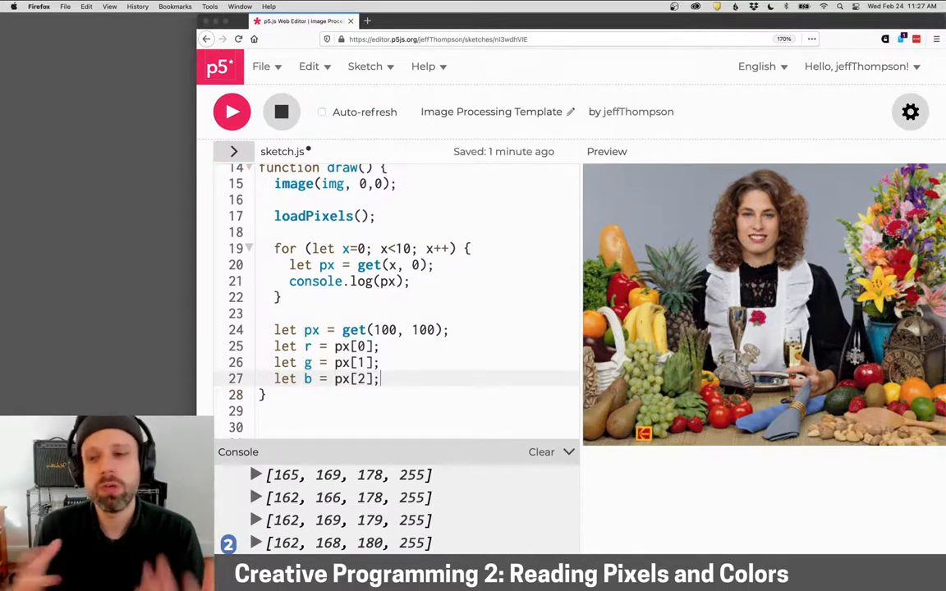
scroll("down", 3)
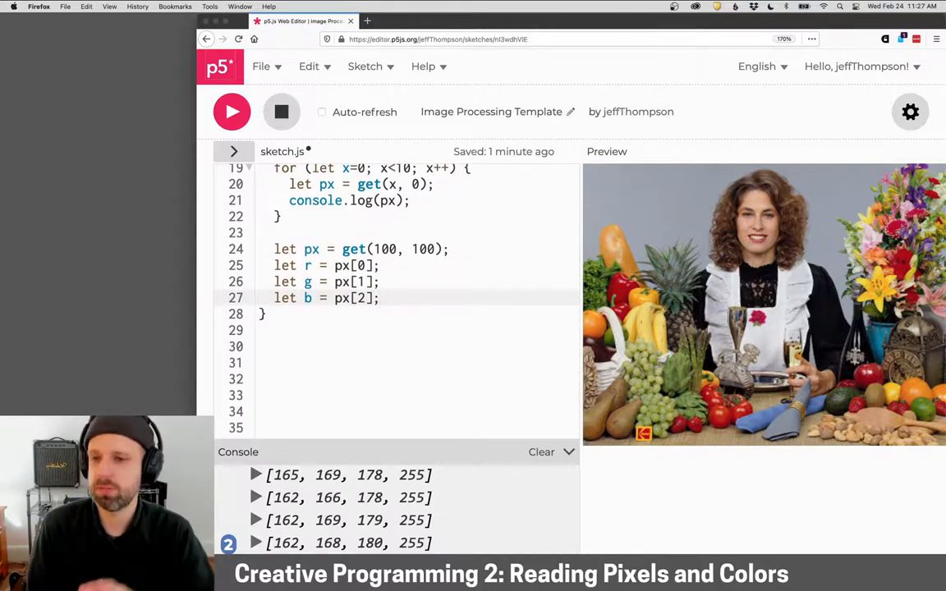
left_click(378, 297)
type("for (let ")
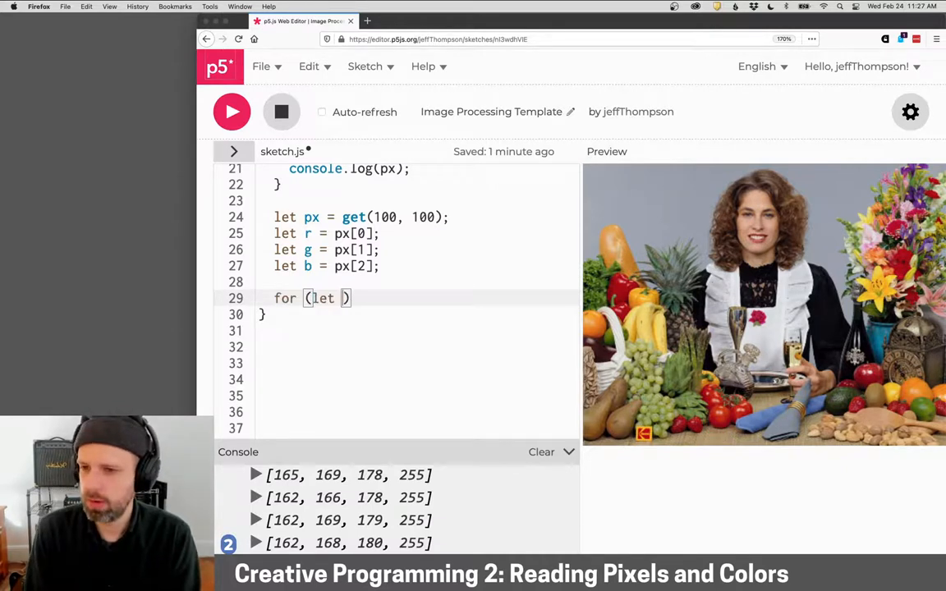
Loop i to 3000 picking random x within width and random y within height
type("i=0; i<")
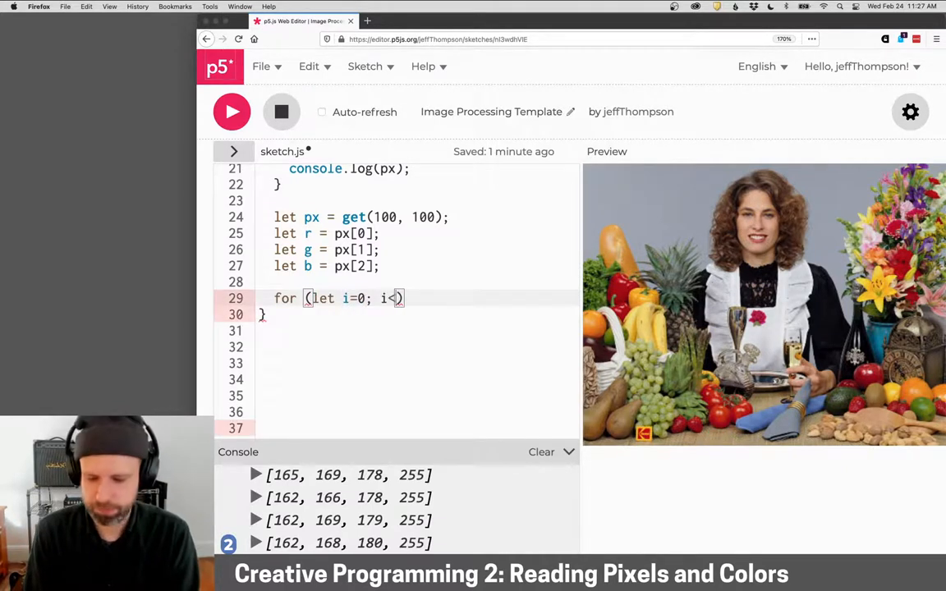
type("3000; i++")
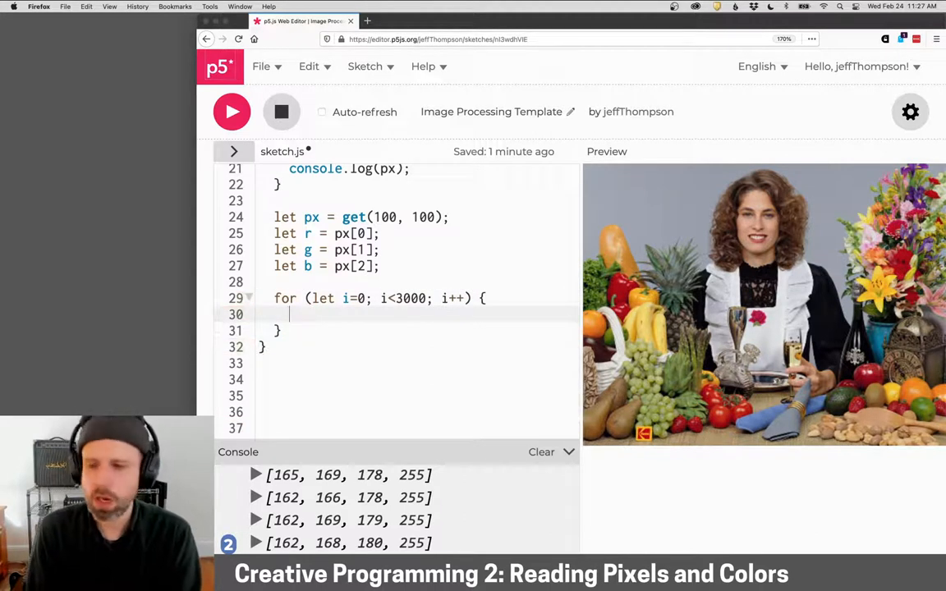
type("let x = random")
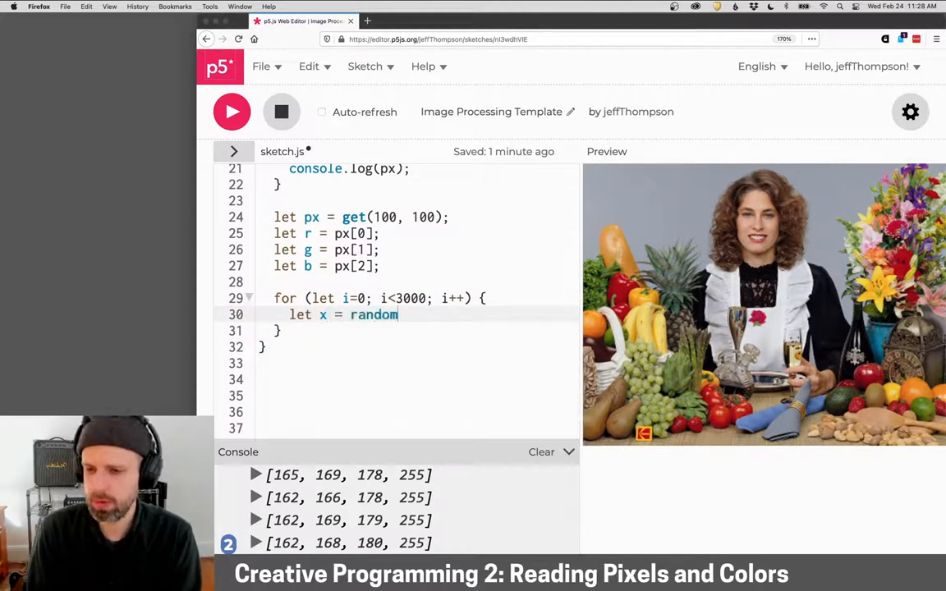
type("(0, width);")
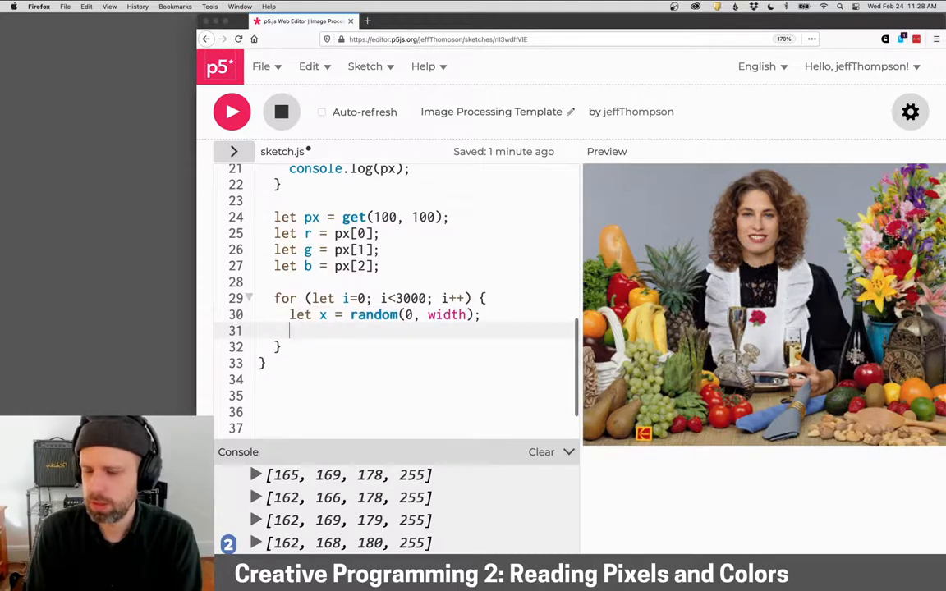
type("let y = random(0, height);")
type("set")
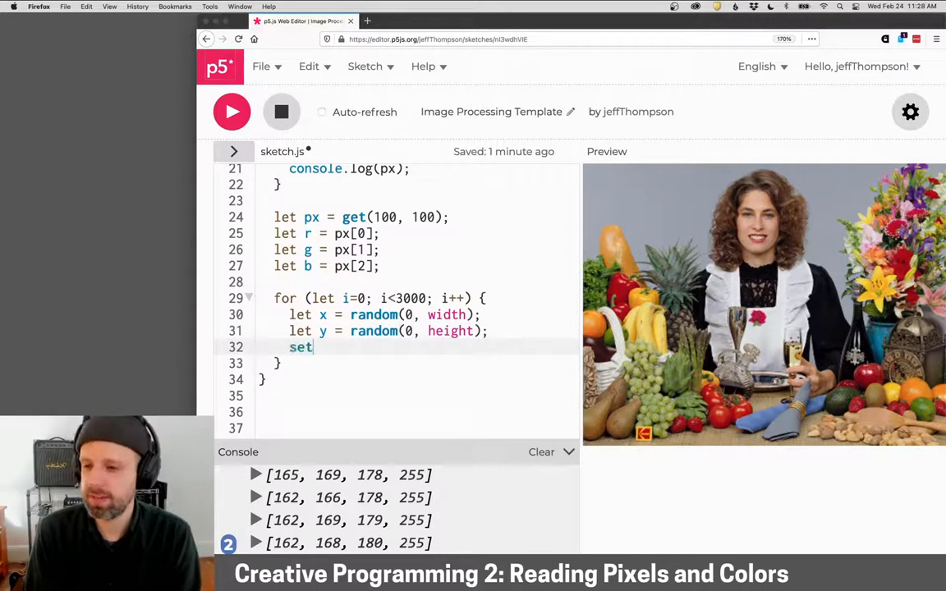
Set each random pixel black with set(x, y, color(0)) and run the sketch
type("(x,y, )")
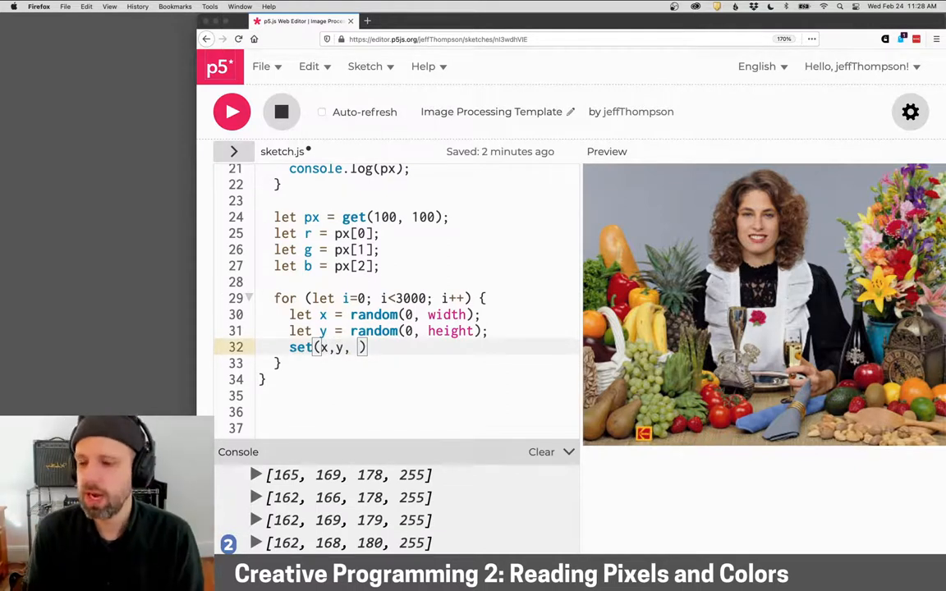
type("color(")
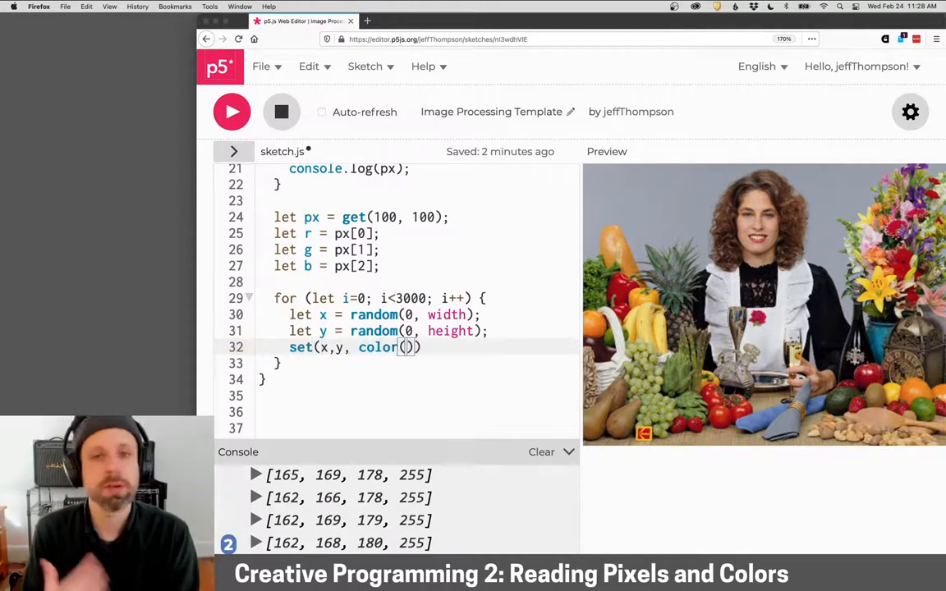
type("0")
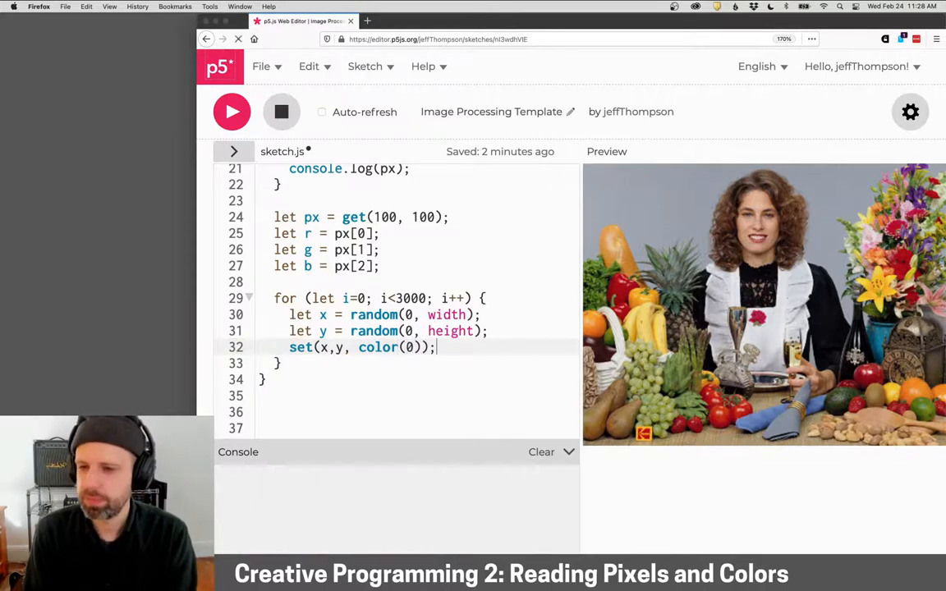
left_click(232, 112)
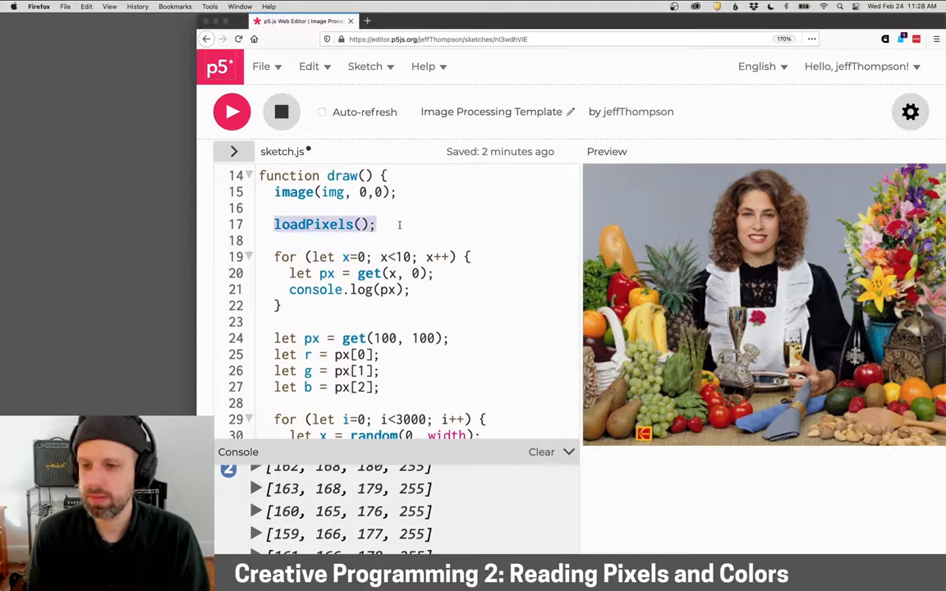
Call updatePixels(); after the loop's closing brace so the photo shows black speckles
scroll("down", 3)
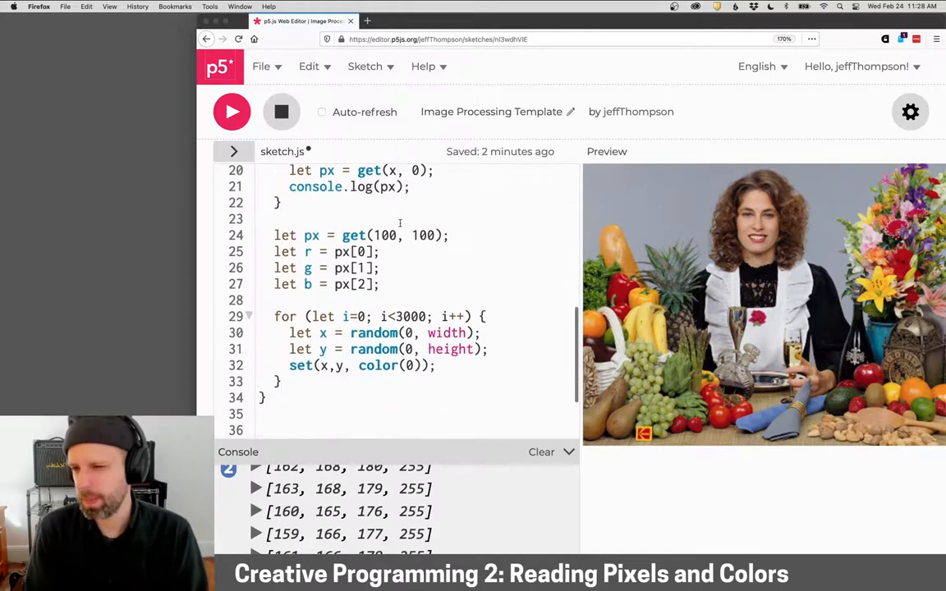
type("updatePixels();")
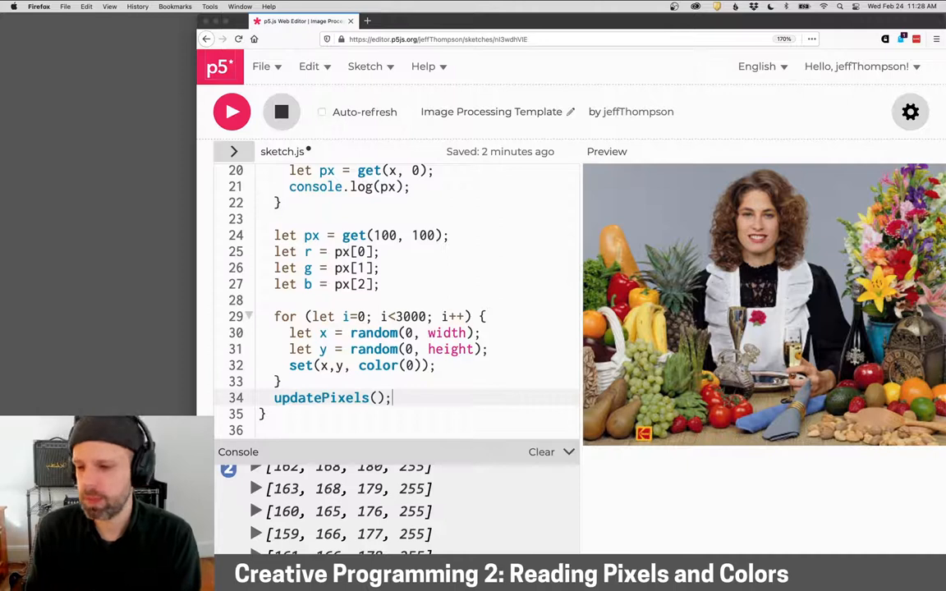
left_click(231, 111)
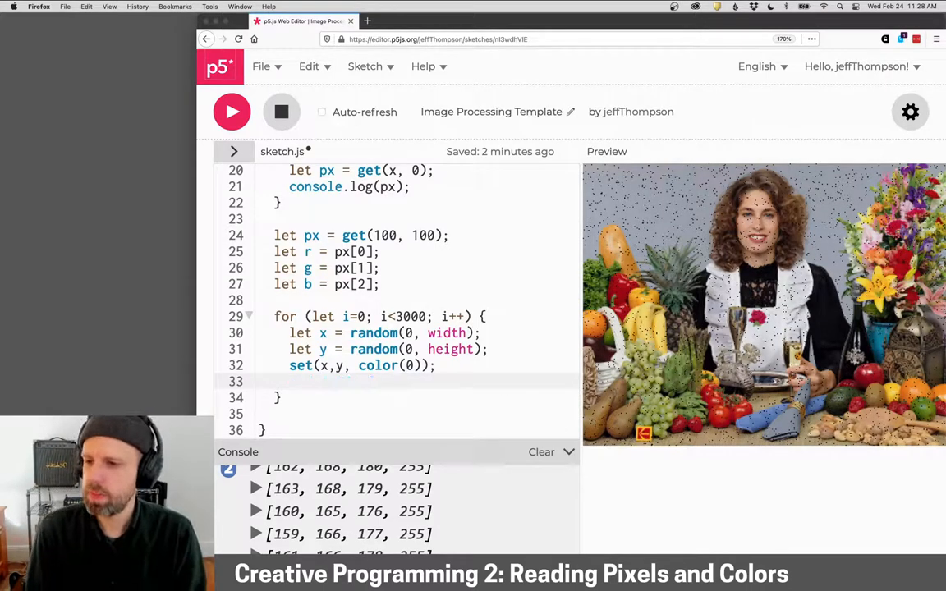
type("updatePixels();")
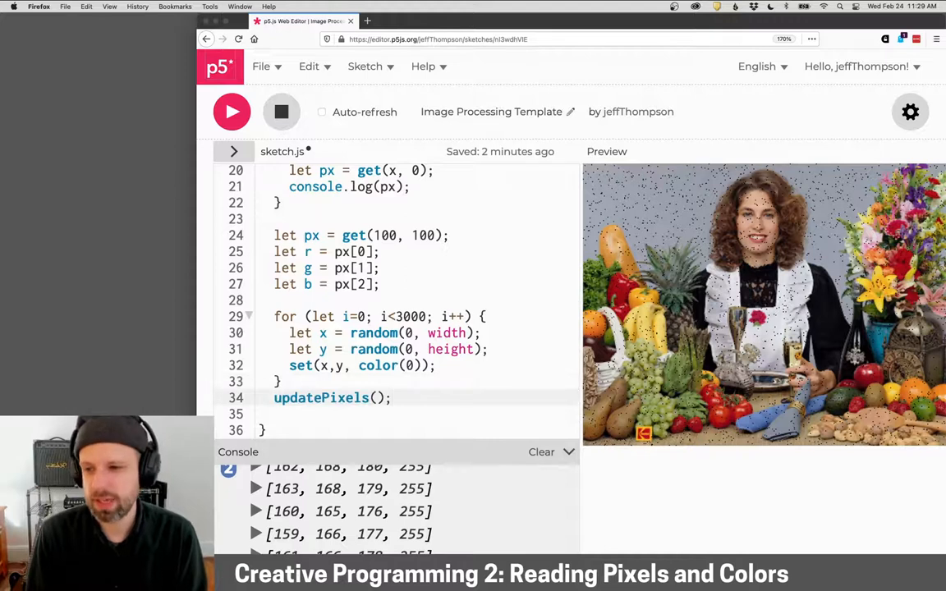